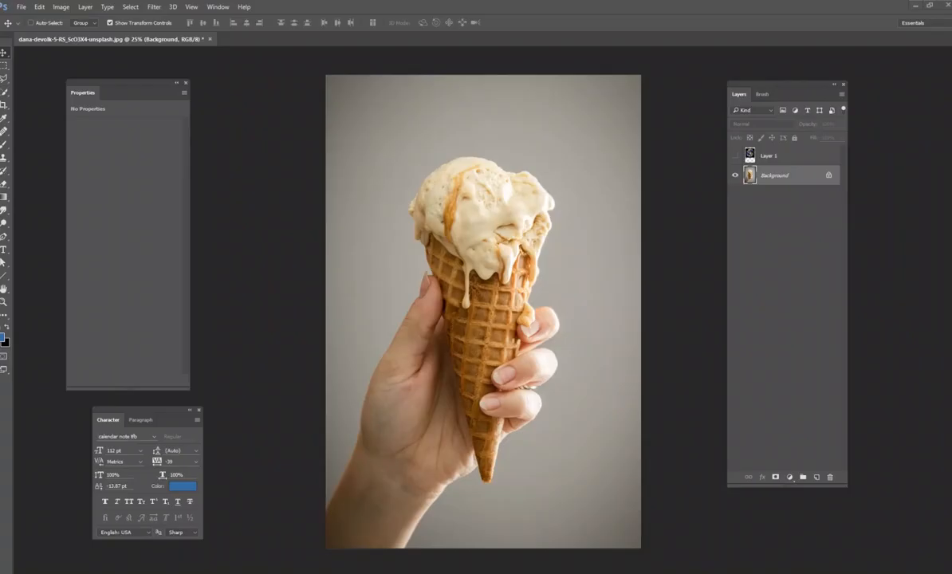
pyautogui.moveTo(900, 304)
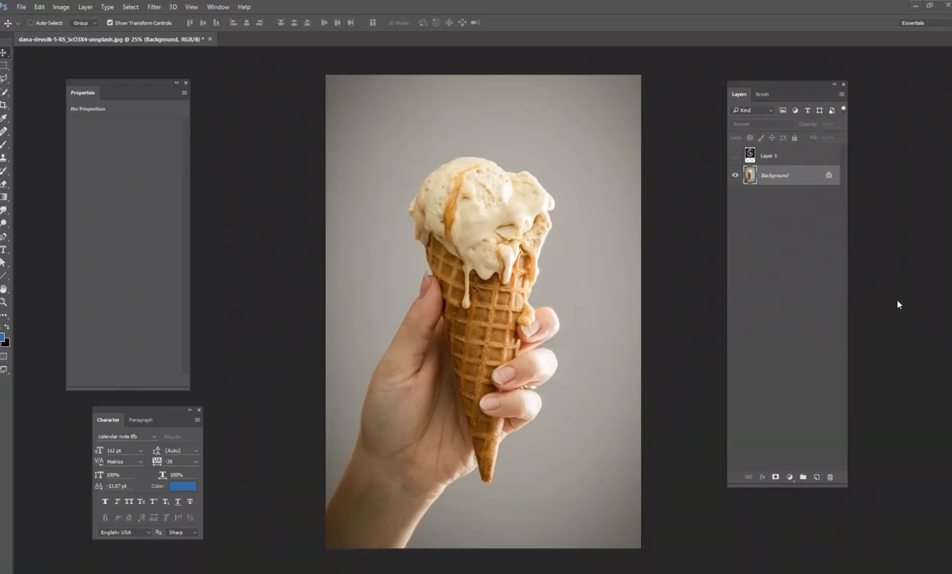
pyautogui.moveTo(891, 311)
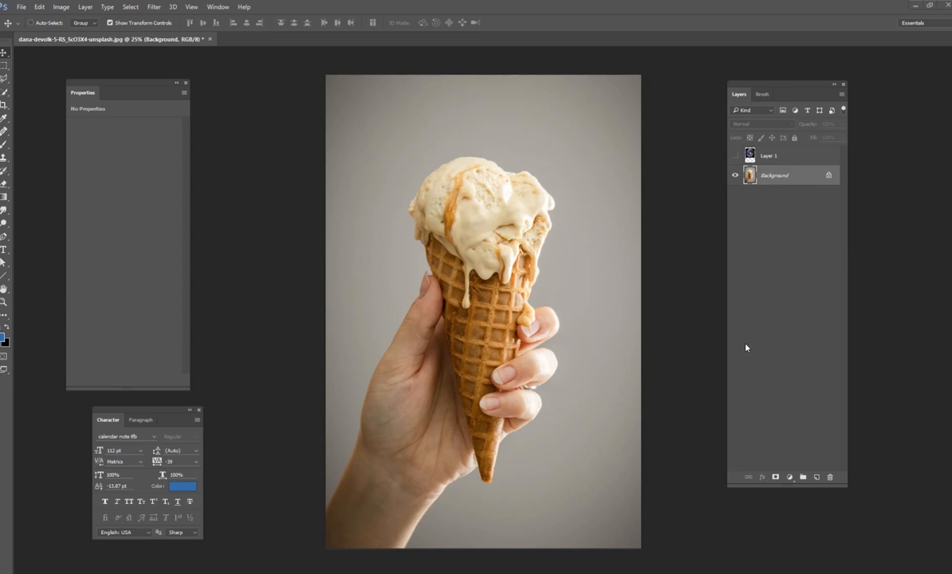
pyautogui.moveTo(581, 488)
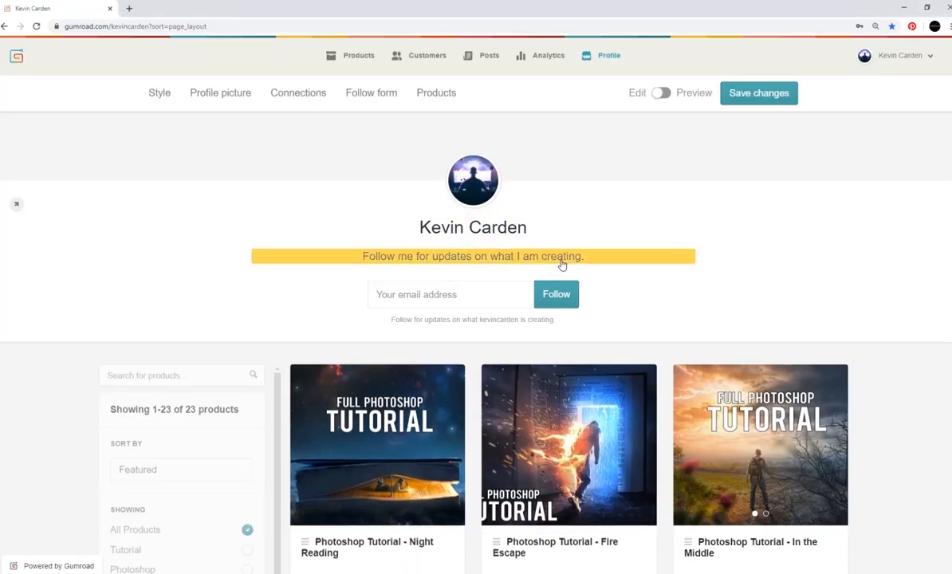
# Hide the Earth layer and target the original cone photo to lift the scoop onto its own layer.
pyautogui.scroll(-3)
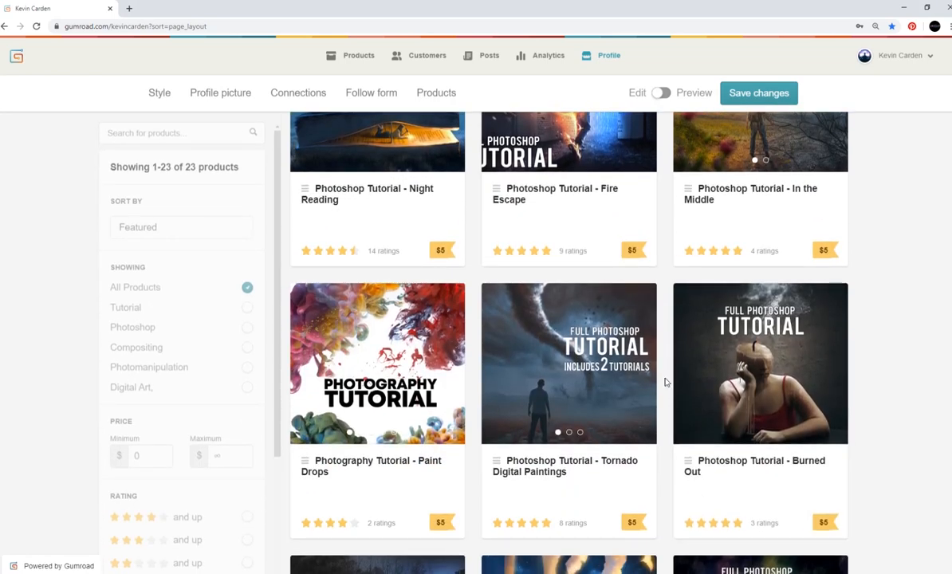
pyautogui.scroll(-3)
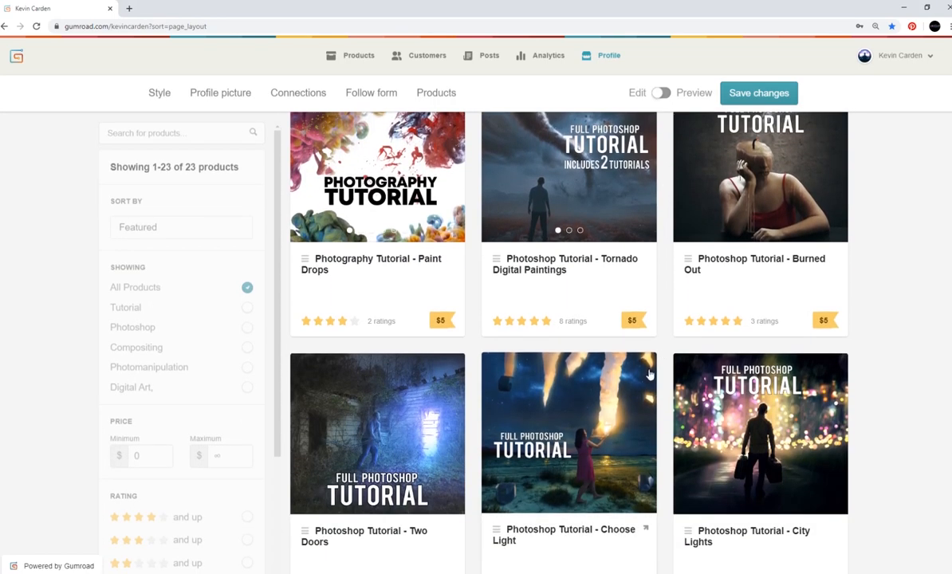
pyautogui.scroll(-3)
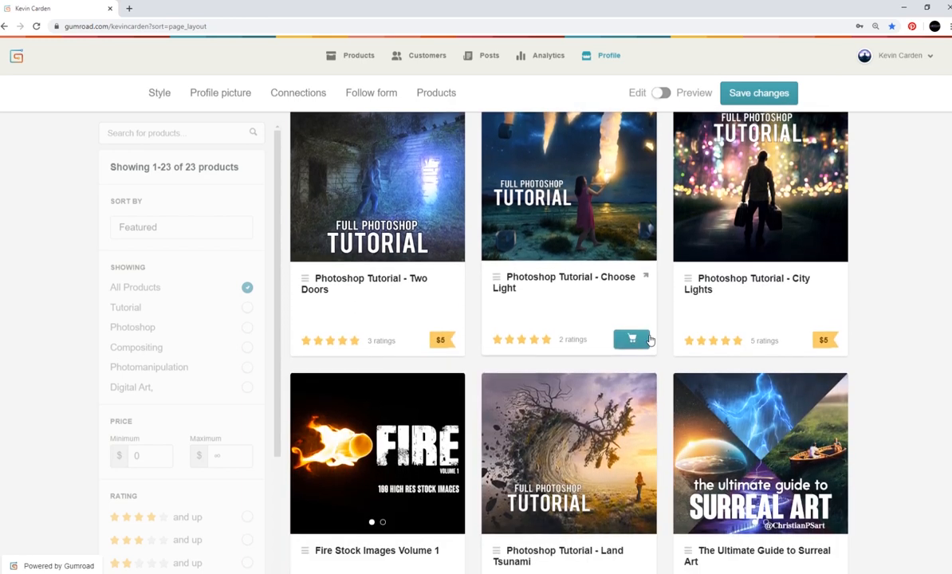
pyautogui.scroll(-3)
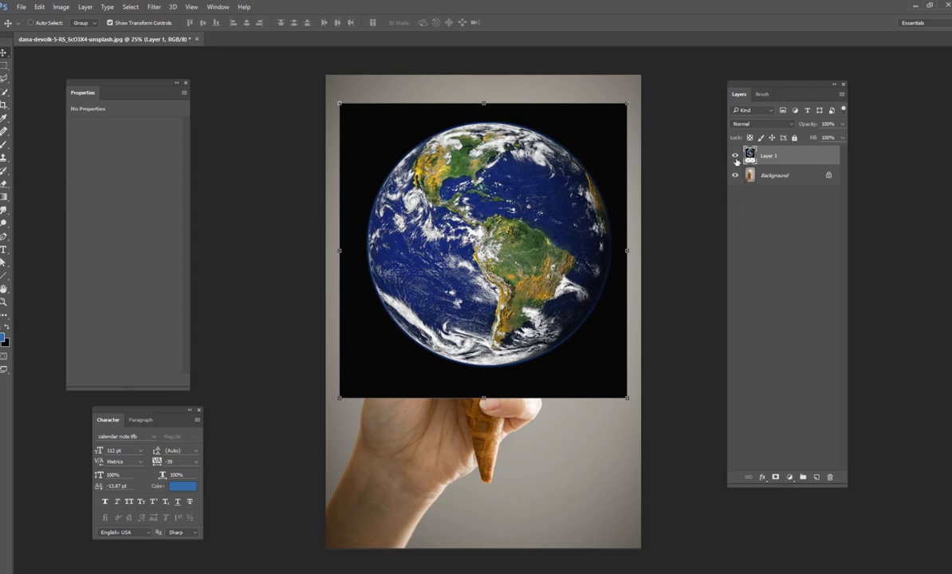
pyautogui.click(733, 156)
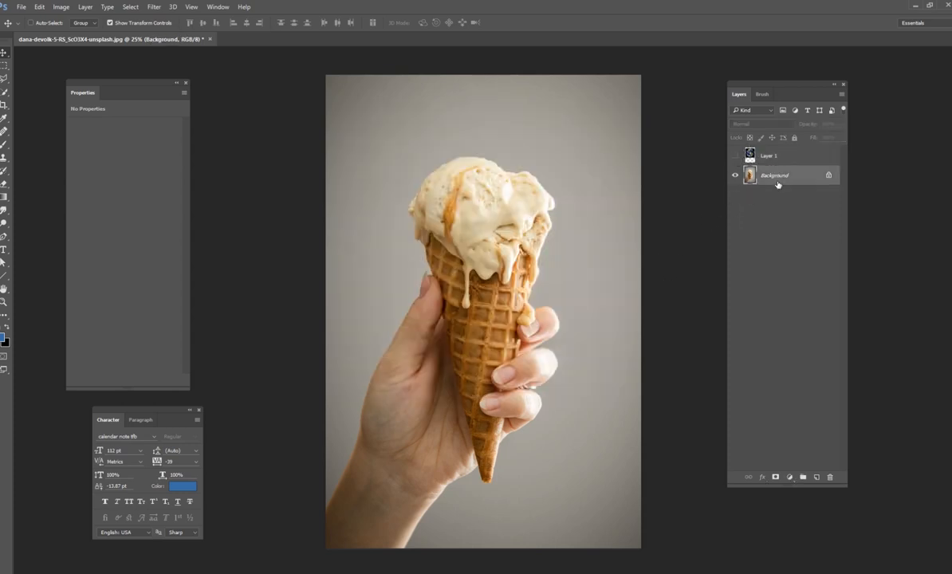
pyautogui.click(3, 91)
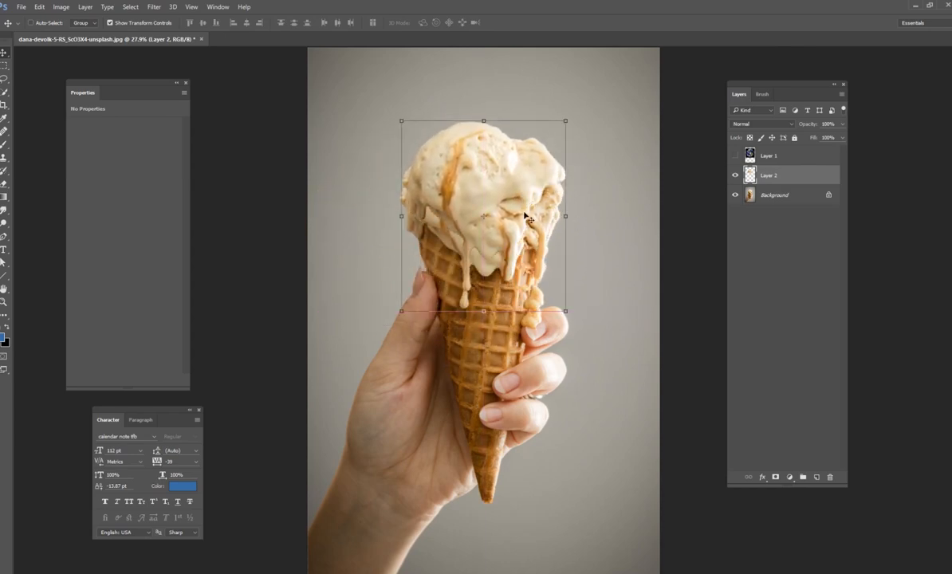
# Show the Earth layer, clip it to the scoop layer and nudge it into place over the scoop.
pyautogui.click(735, 156)
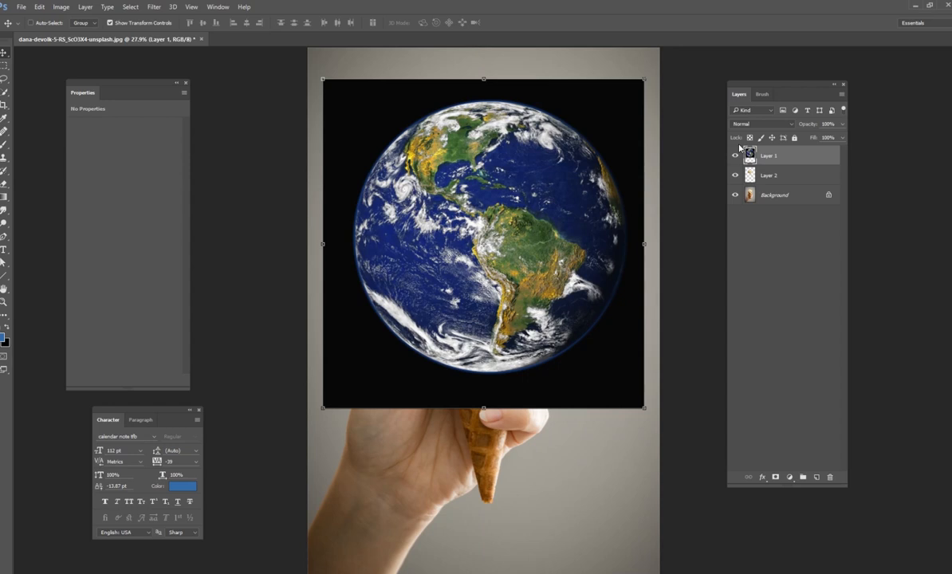
pyautogui.click(769, 174)
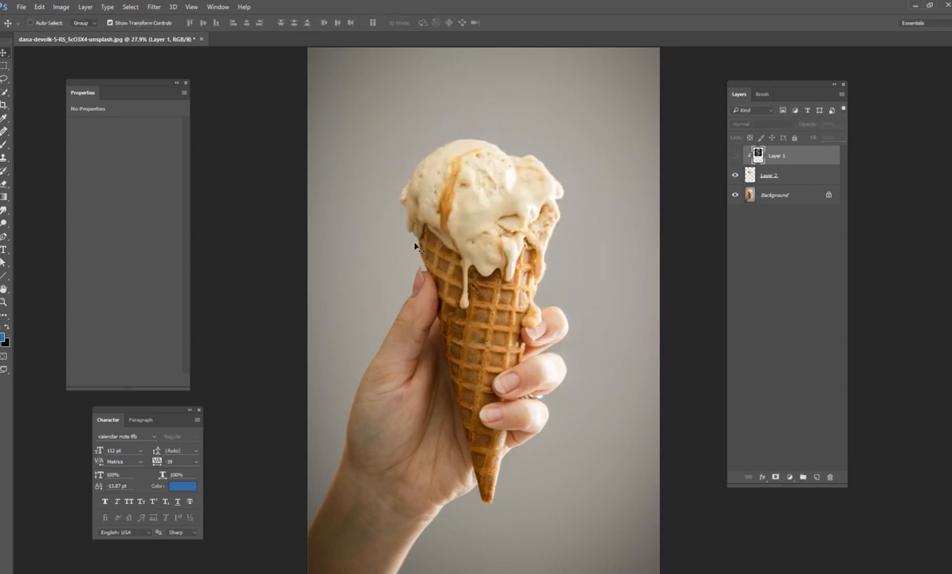
pyautogui.moveTo(461, 268)
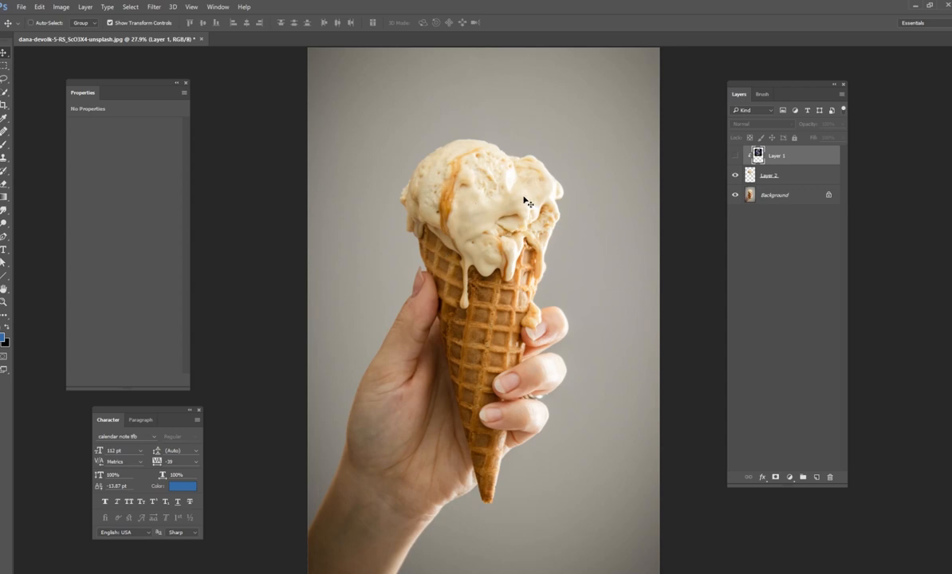
pyautogui.moveTo(593, 190)
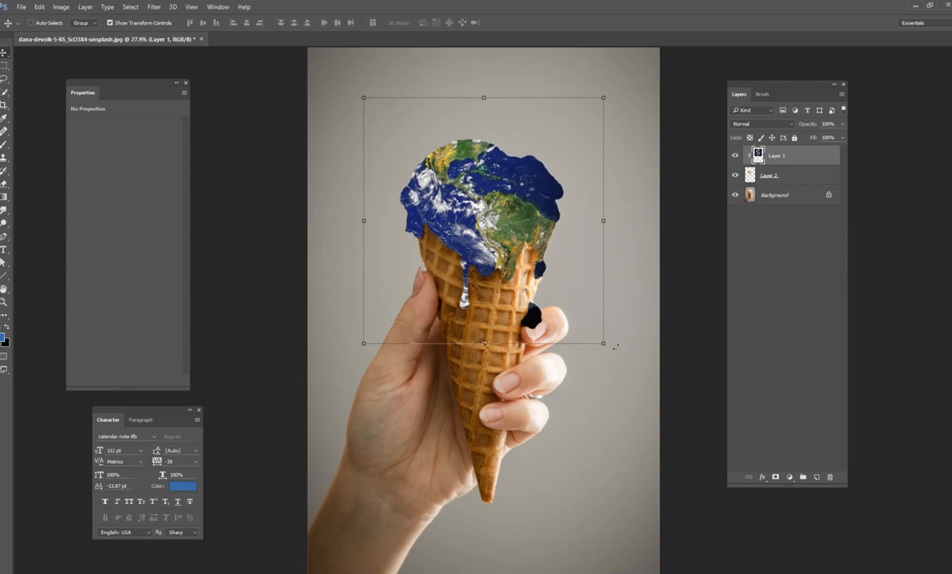
pyautogui.moveTo(603, 342); pyautogui.dragTo(630, 364)
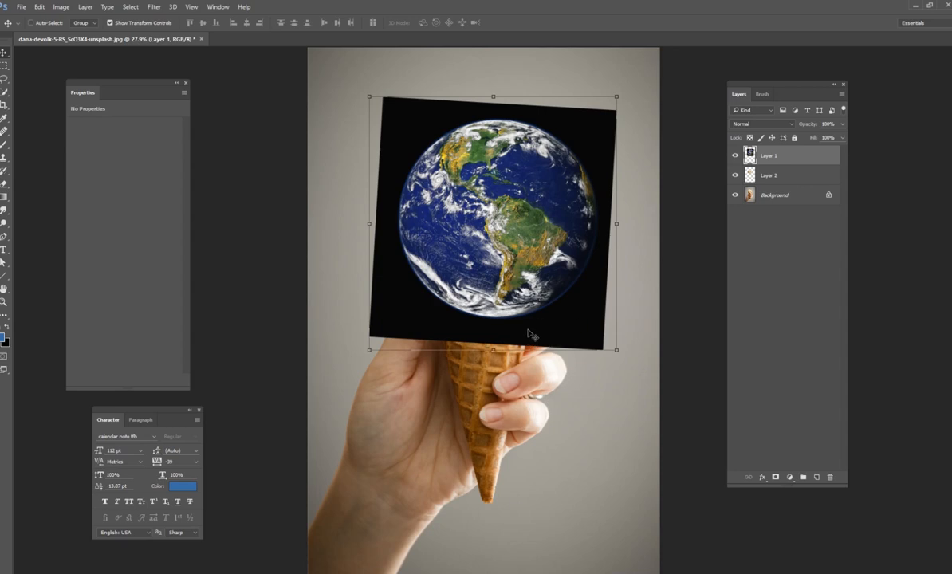
pyautogui.moveTo(445, 393)
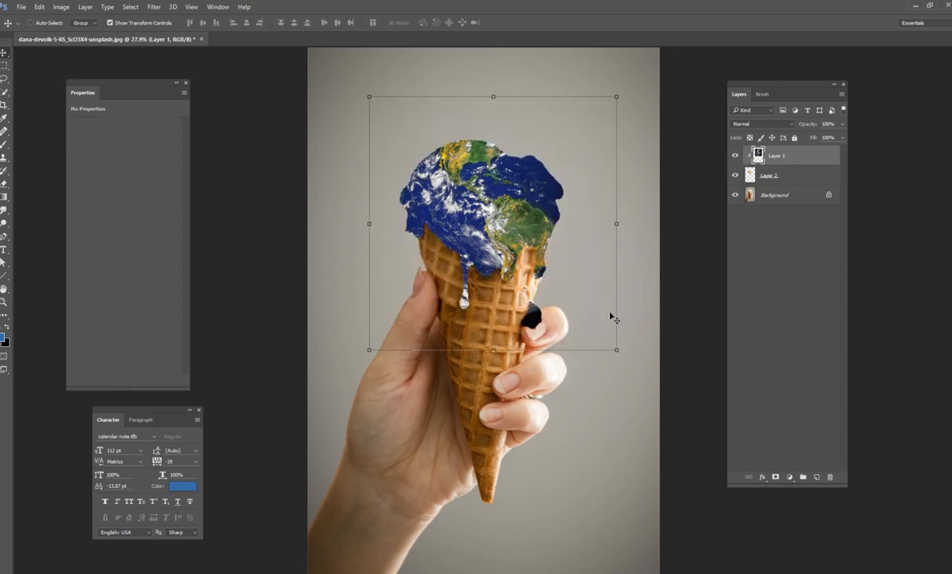
pyautogui.moveTo(596, 289)
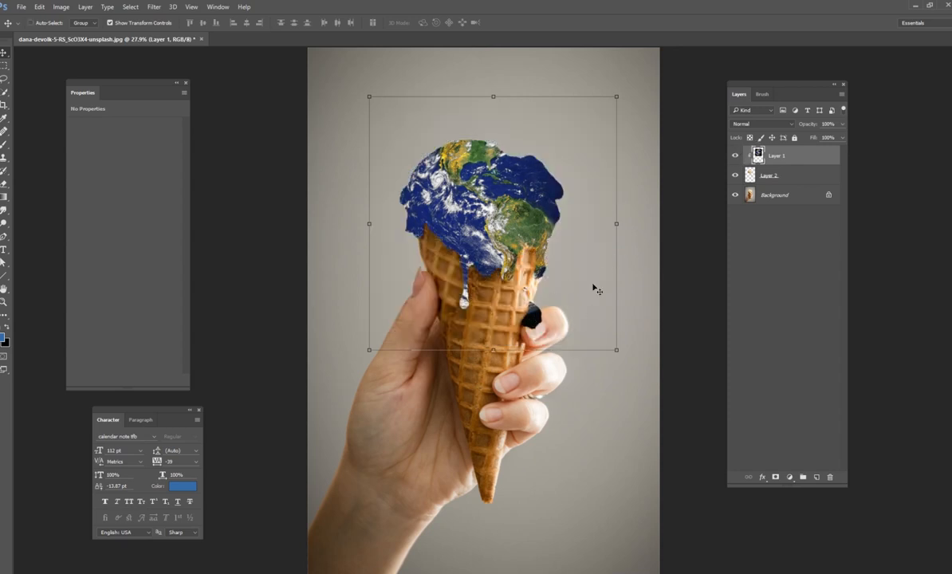
pyautogui.moveTo(648, 118)
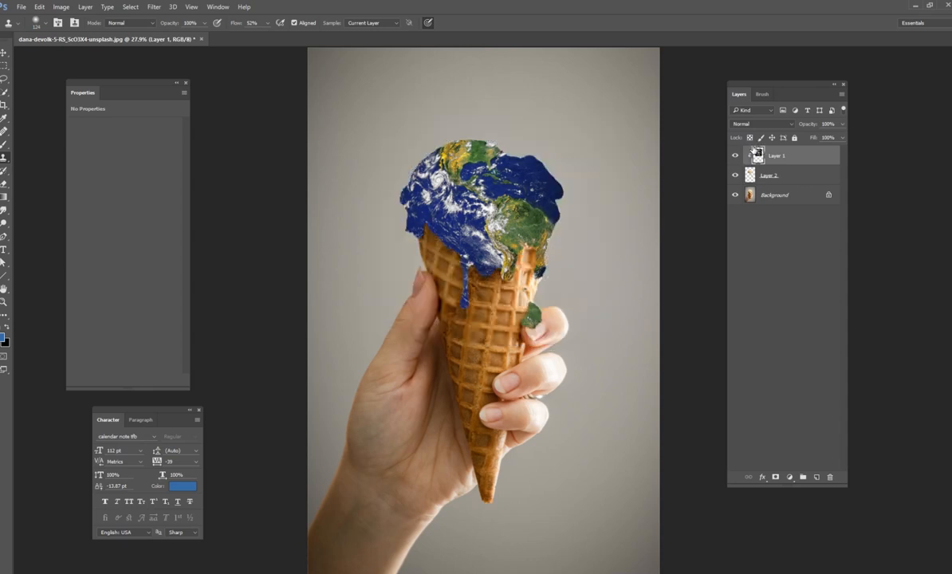
# Set stacked Earth copies to Multiply/Overlay blends and toggle them against the plain scoop.
pyautogui.click(762, 124)
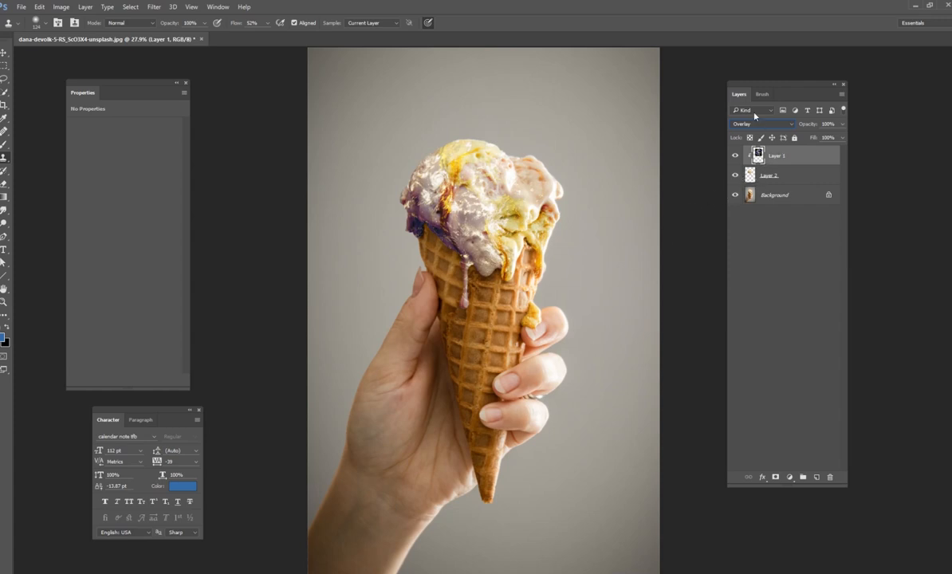
pyautogui.moveTo(737, 105)
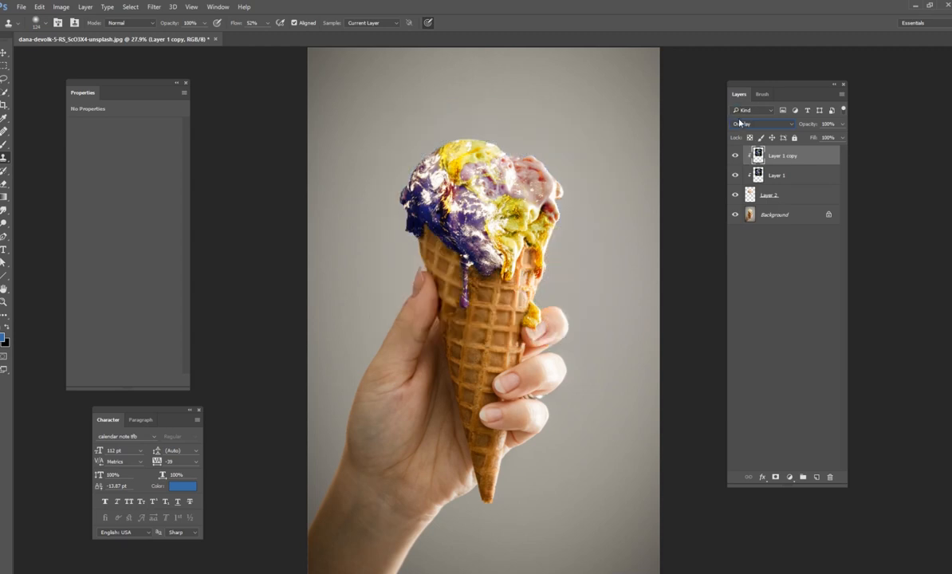
pyautogui.click(762, 125)
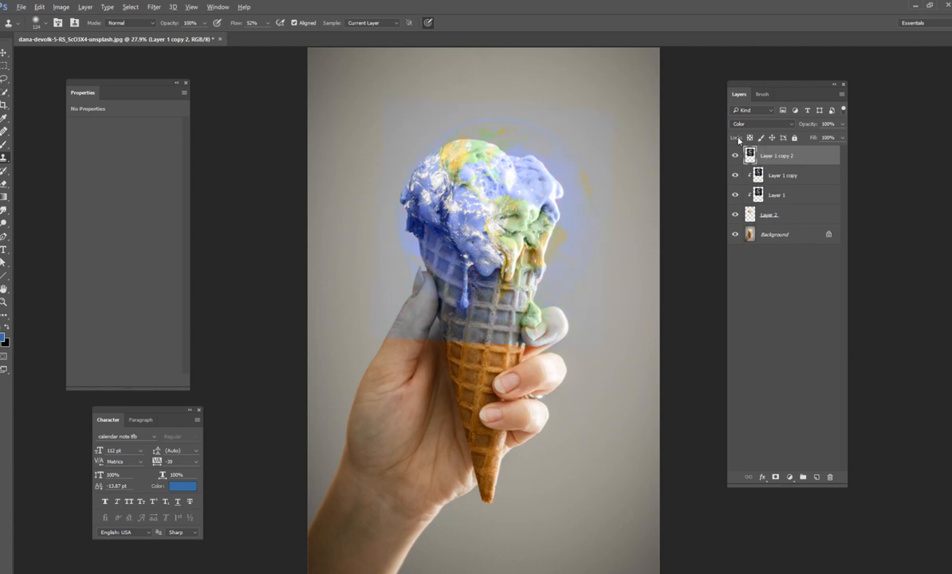
pyautogui.click(763, 124)
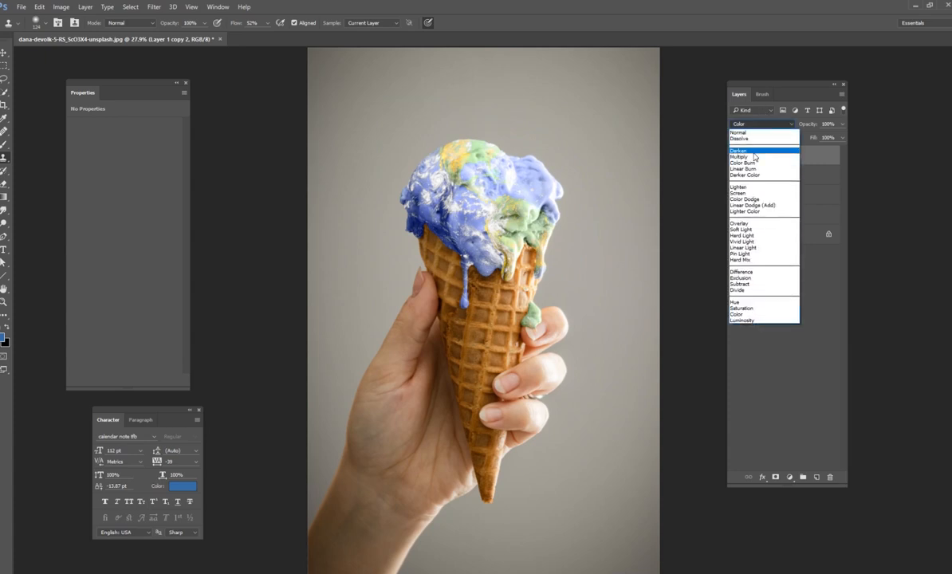
pyautogui.click(740, 156)
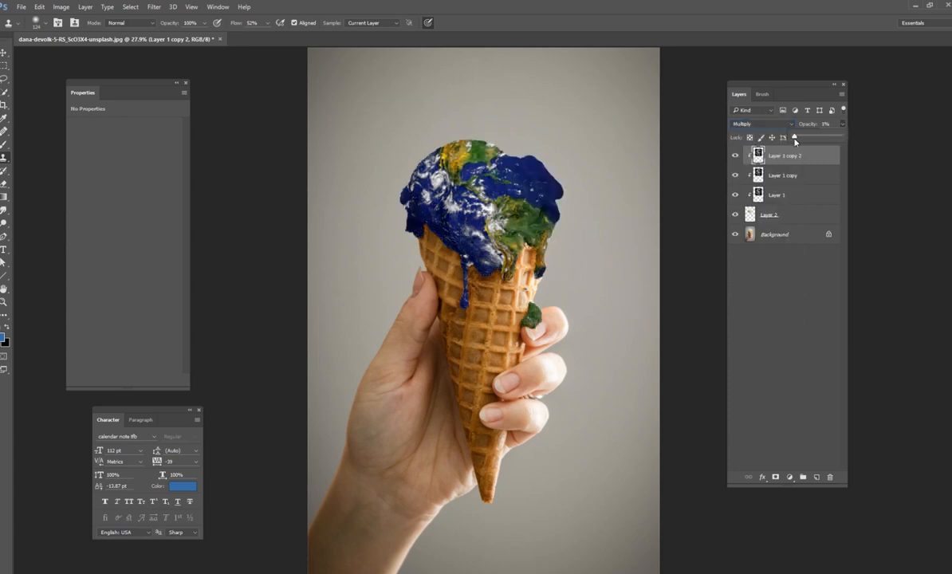
pyautogui.moveTo(795, 137); pyautogui.dragTo(811, 137)
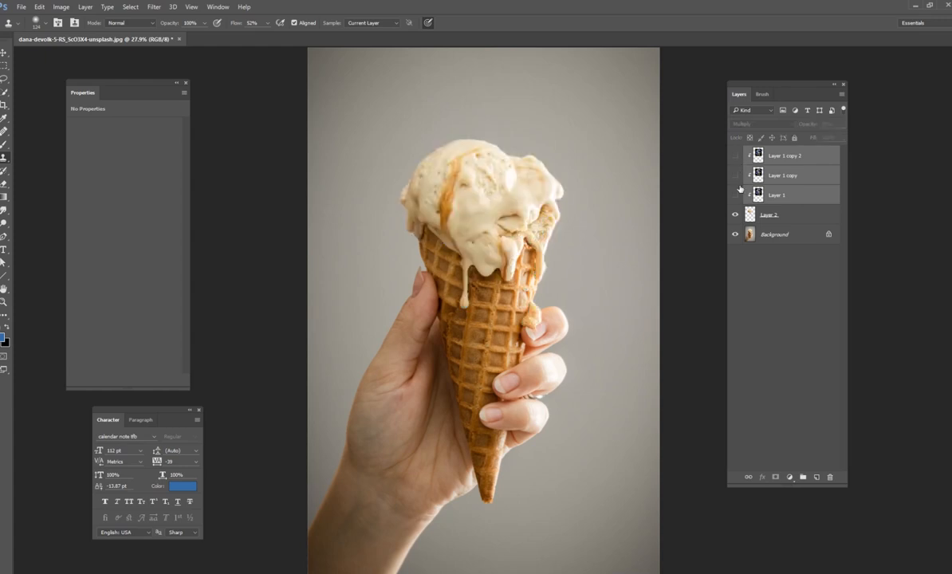
pyautogui.click(735, 157)
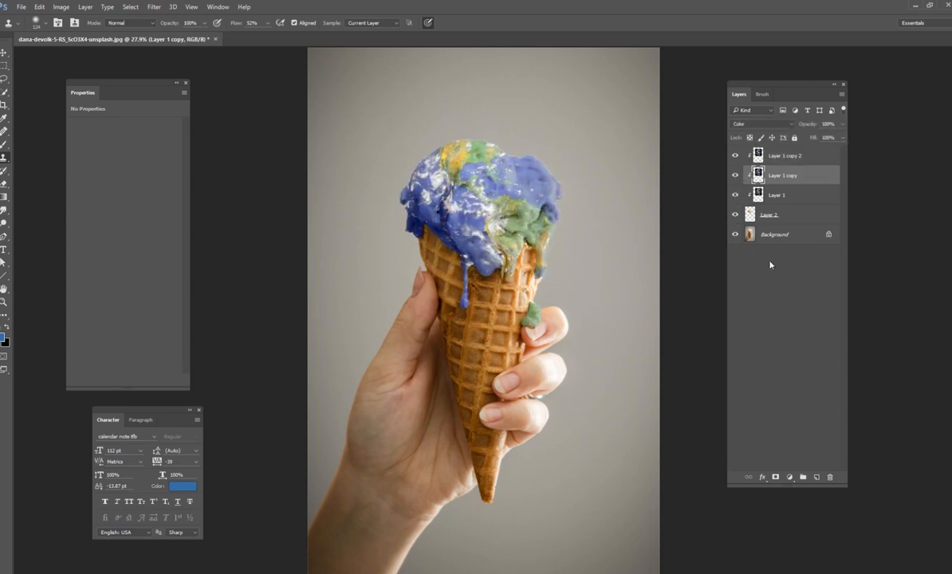
pyautogui.click(774, 232)
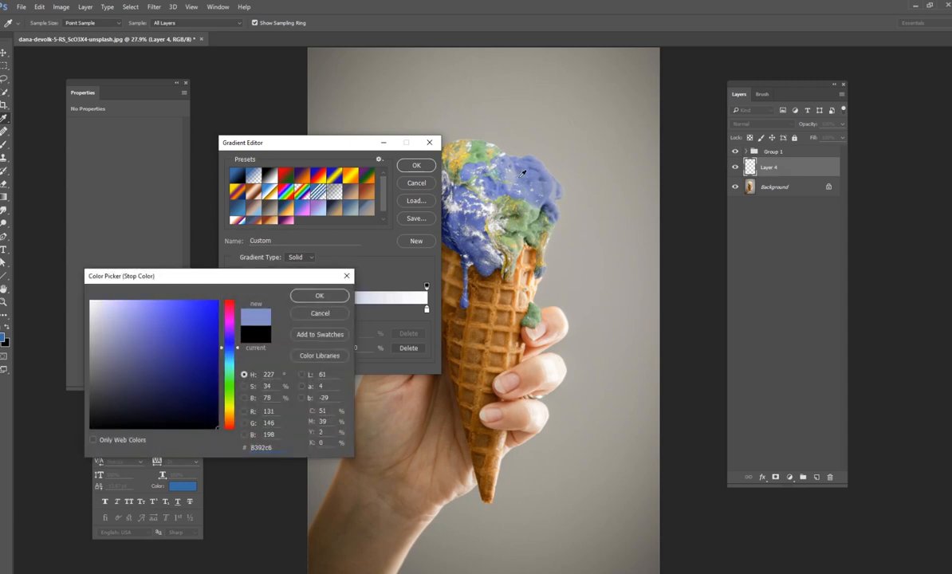
# Set the gradient stops to pale blue and dark navy and accept the gradient.
pyautogui.click(132, 329)
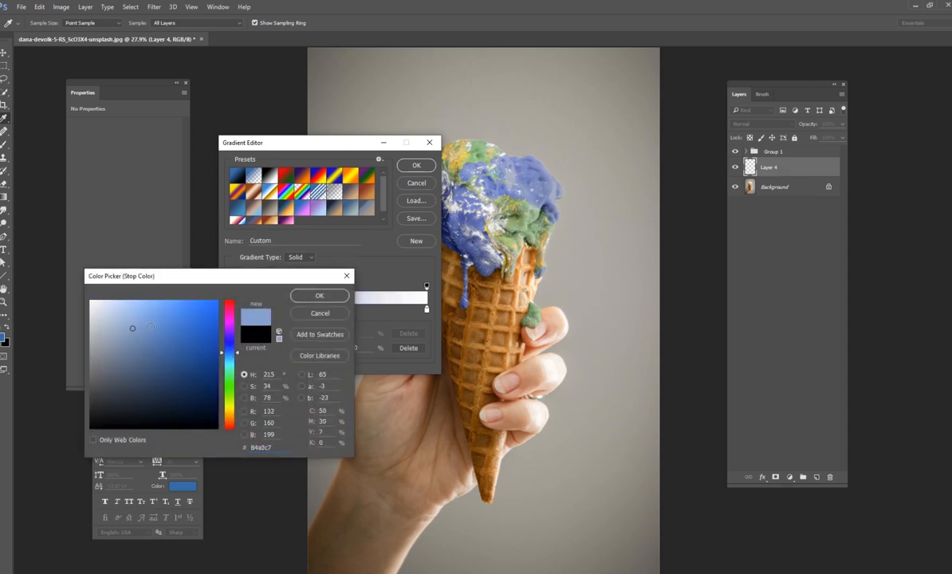
pyautogui.click(319, 295)
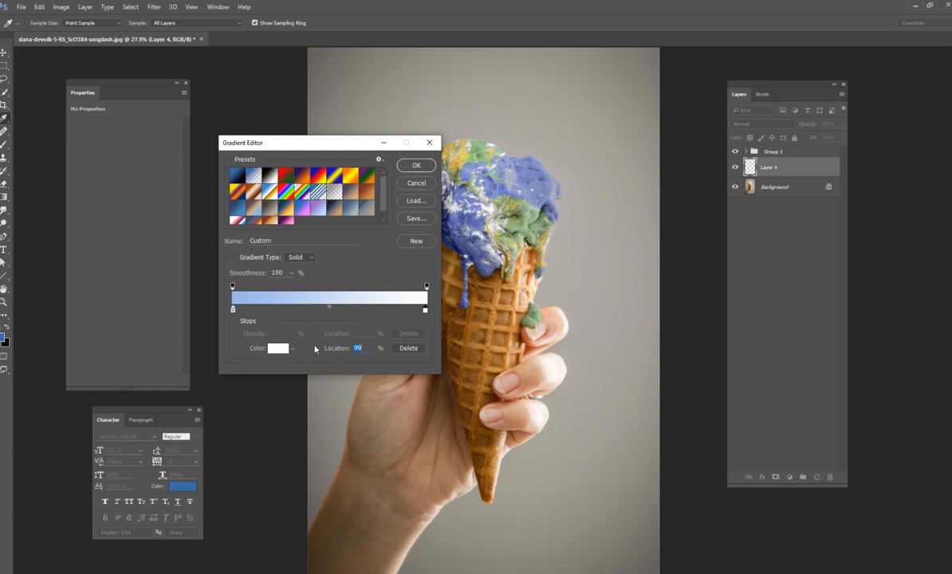
pyautogui.click(278, 348)
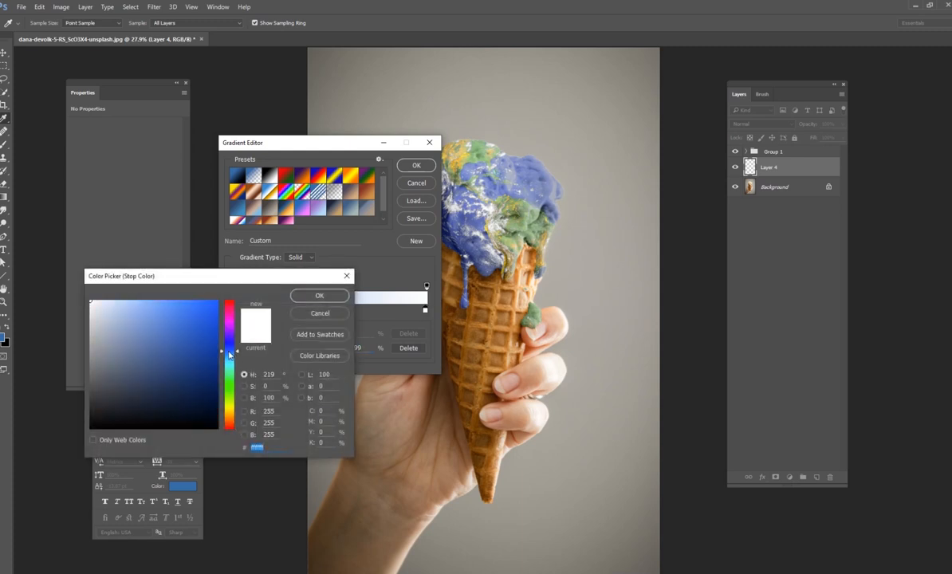
pyautogui.click(141, 391)
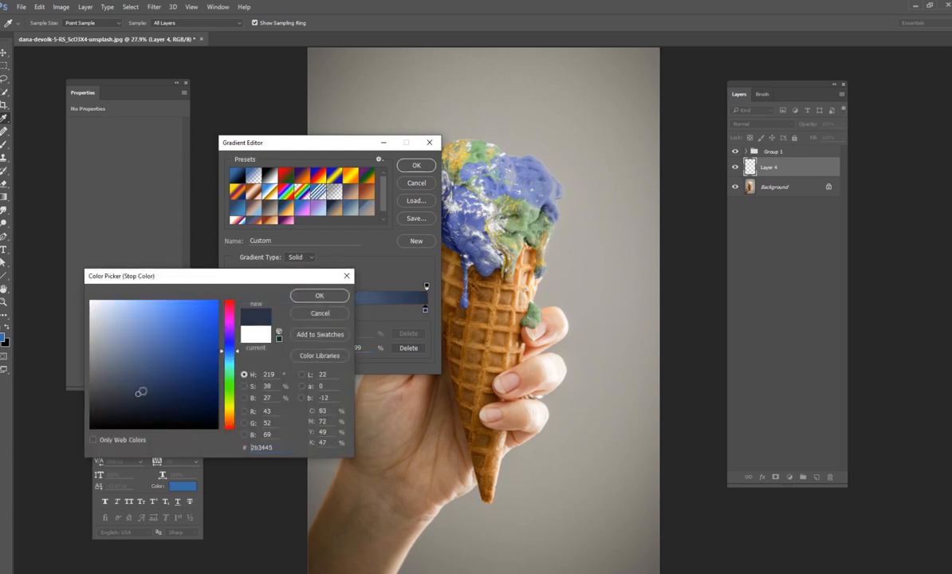
pyautogui.click(319, 295)
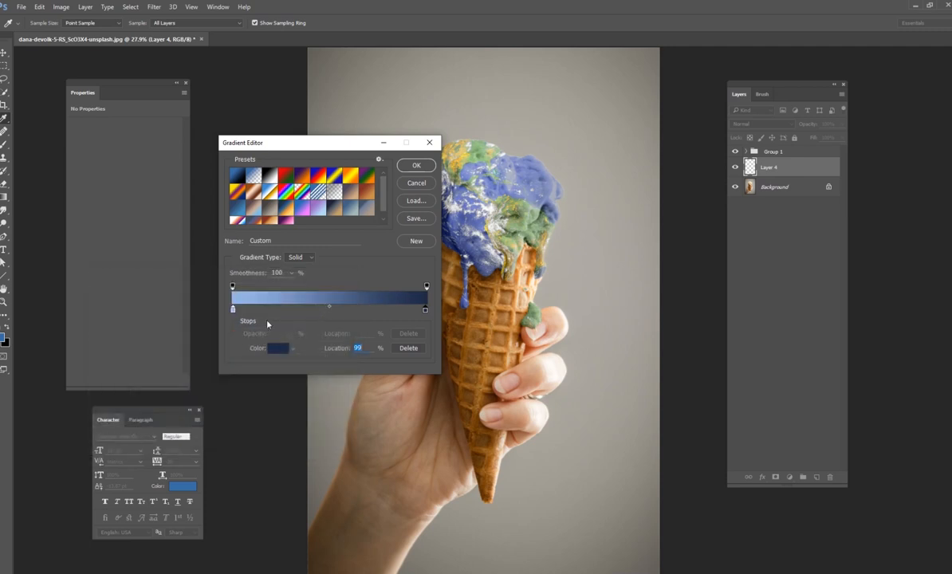
pyautogui.moveTo(408, 193)
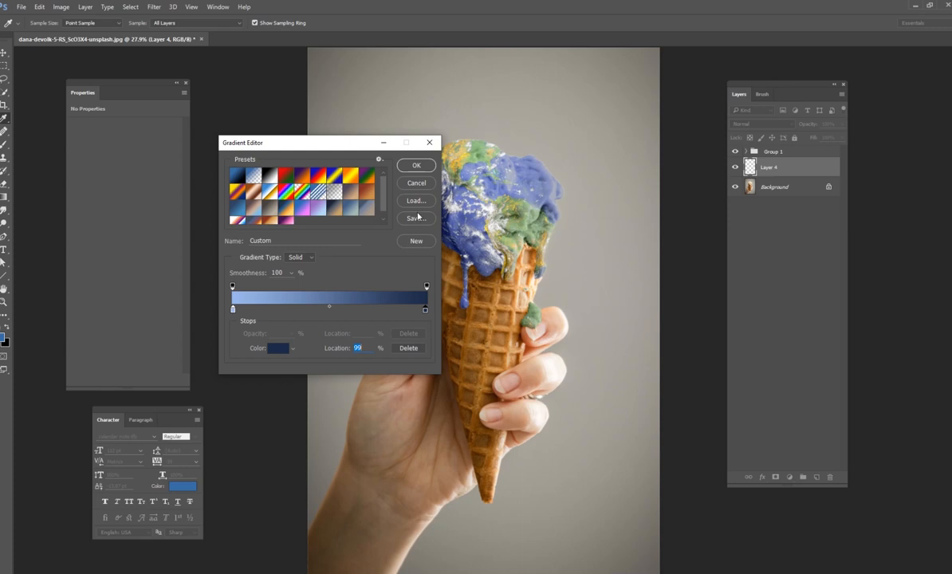
pyautogui.click(415, 164)
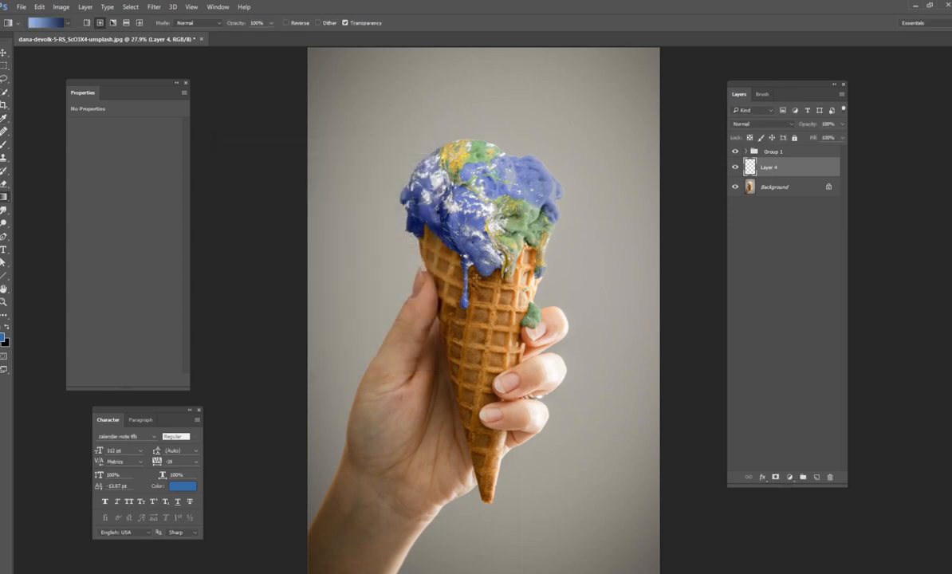
# Fill the backdrop with a radial blue gradient from the centre and toggle it against the grey.
pyautogui.moveTo(475, 290); pyautogui.dragTo(705, 280)
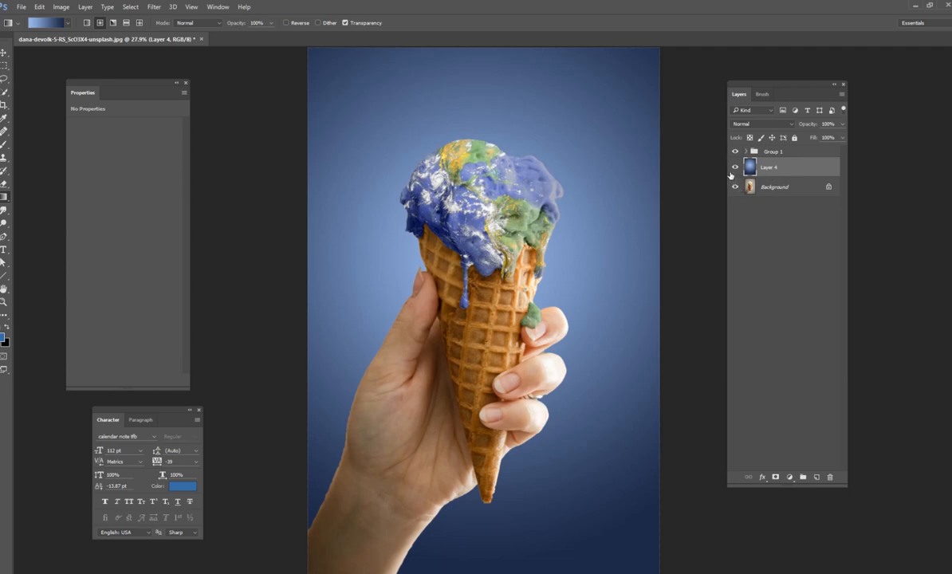
pyautogui.click(734, 167)
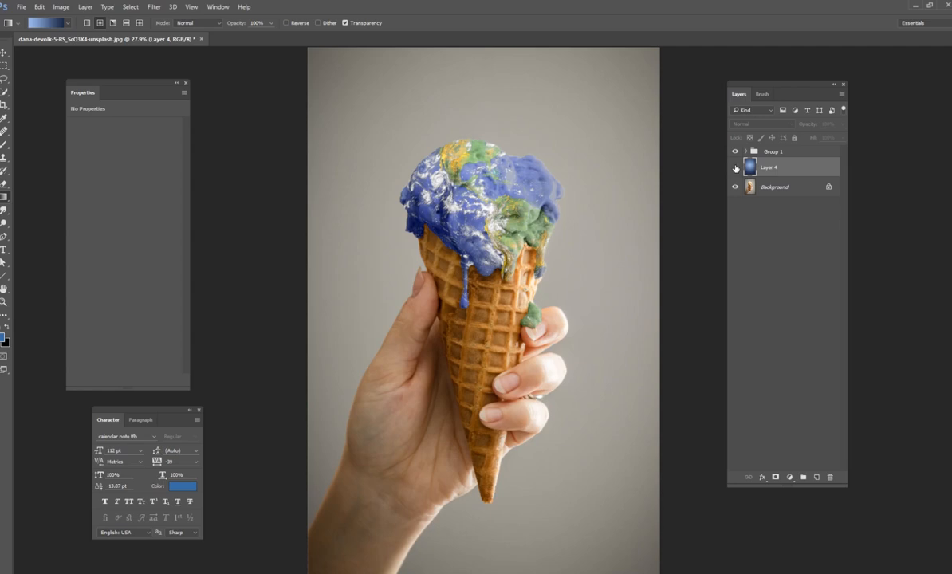
pyautogui.click(736, 168)
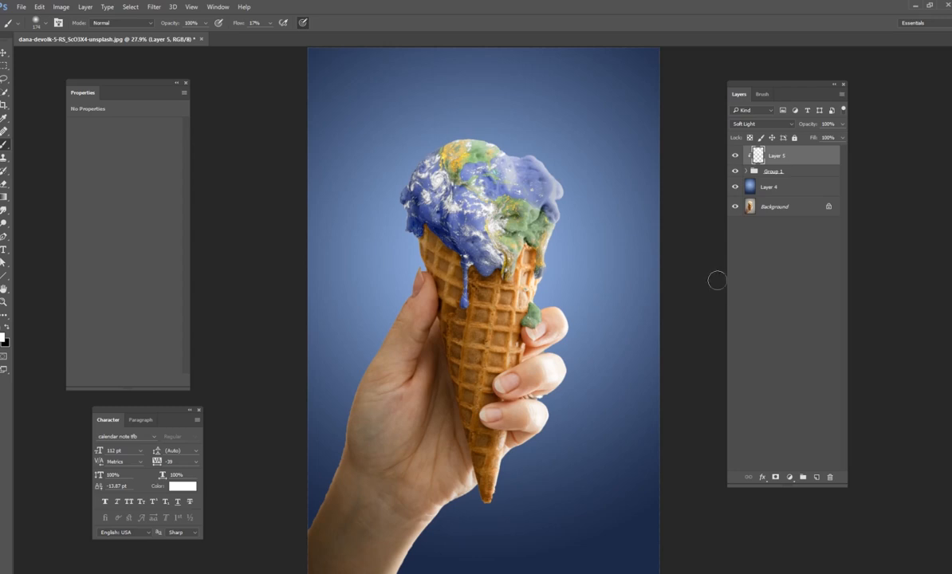
pyautogui.moveTo(488, 271)
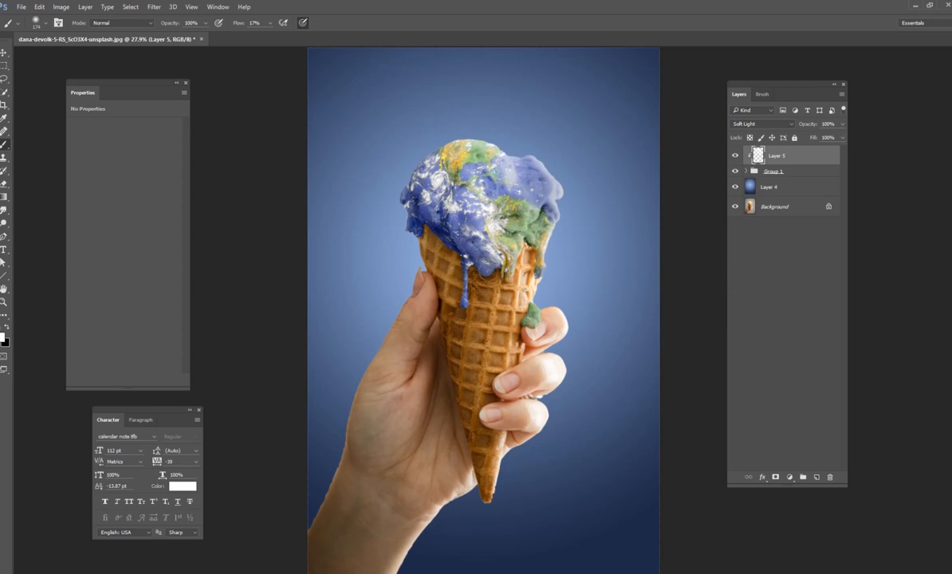
pyautogui.moveTo(622, 263)
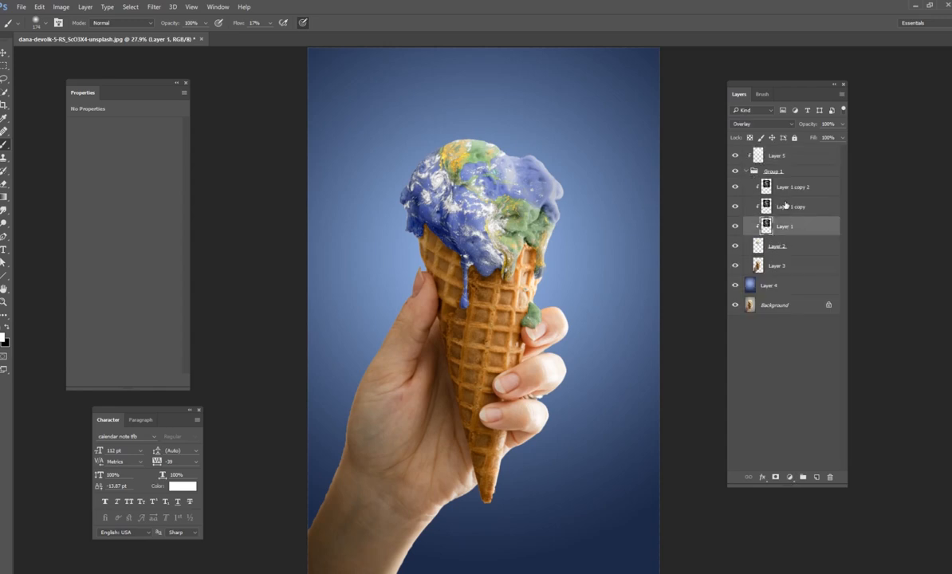
# Review the blend modes of an Earth copy and the base Earth layer in the expanded group.
pyautogui.click(793, 186)
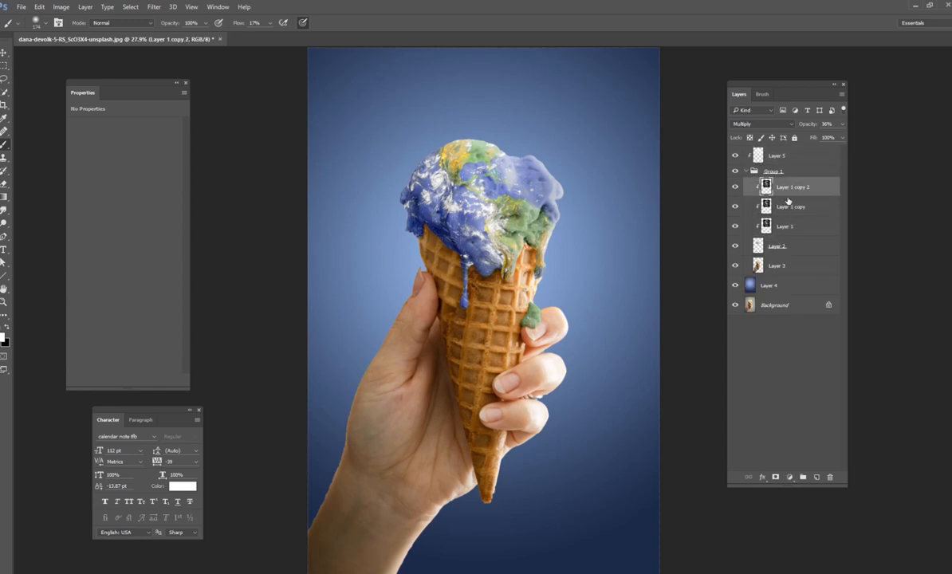
pyautogui.click(785, 226)
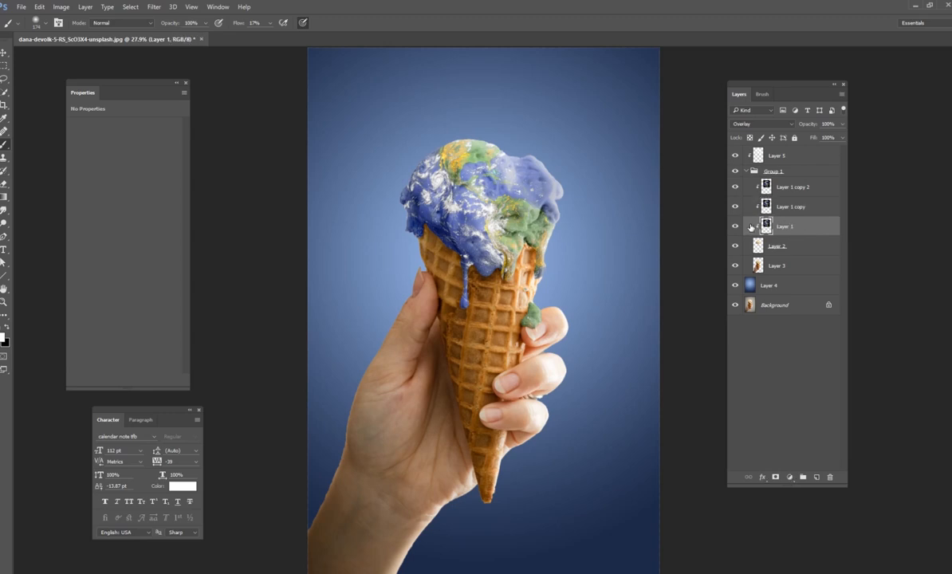
pyautogui.moveTo(746, 172)
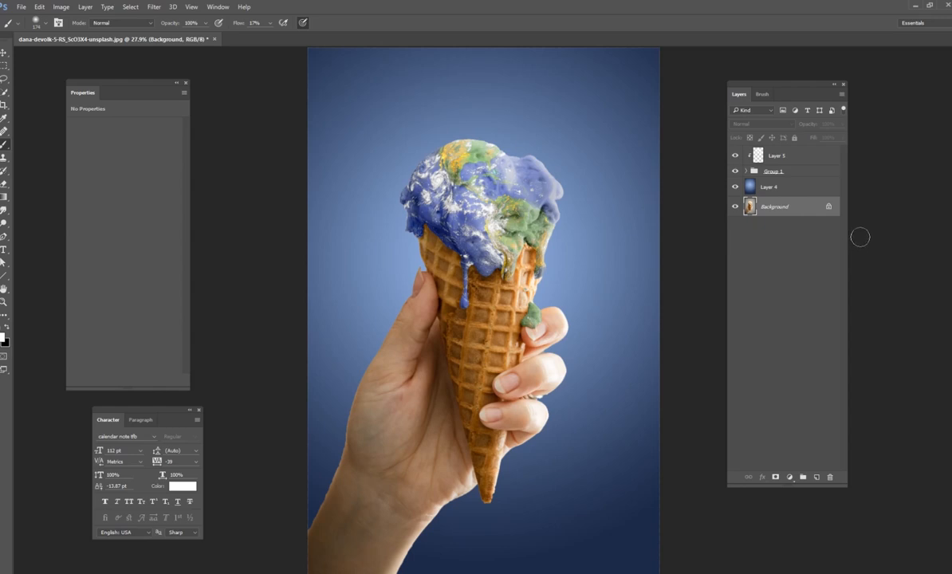
pyautogui.moveTo(861, 233)
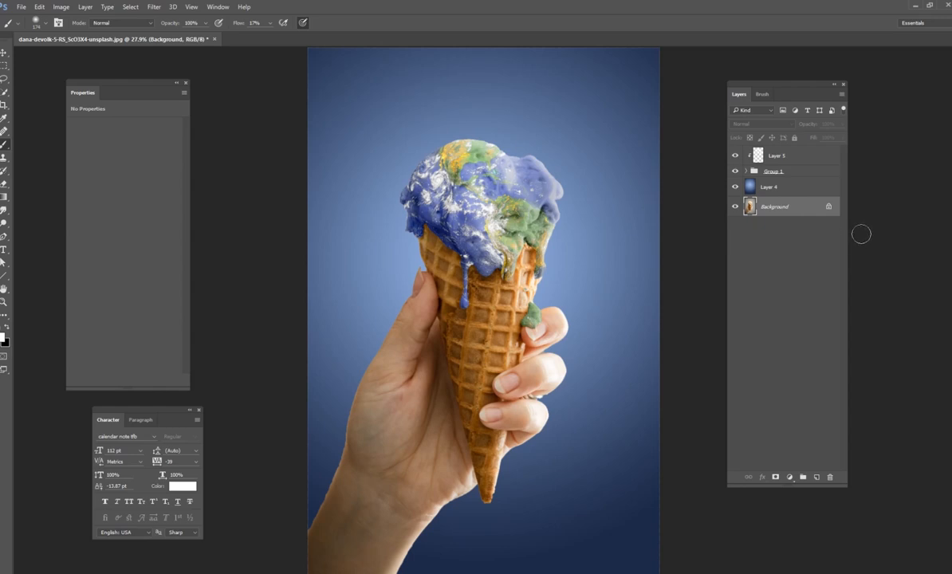
pyautogui.moveTo(823, 247)
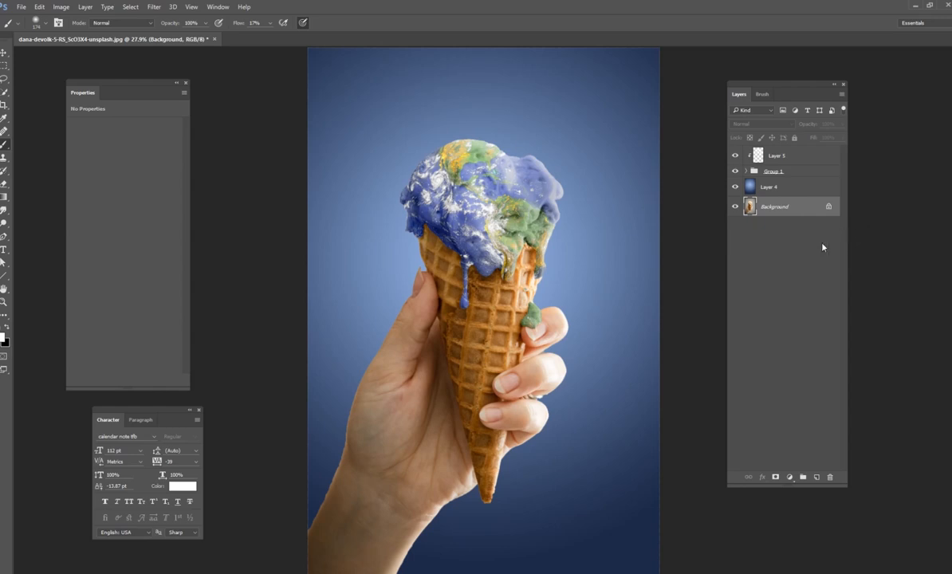